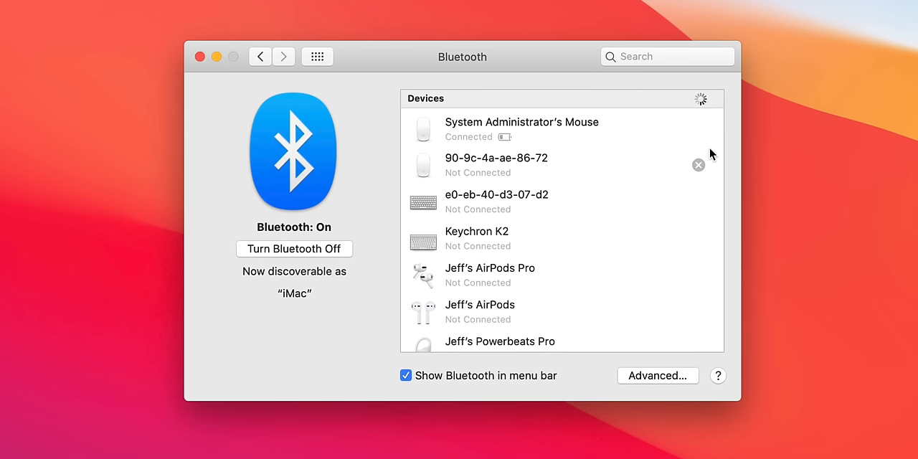
{"action": "scroll", "scroll_direction": "down", "scroll_amount": 3}
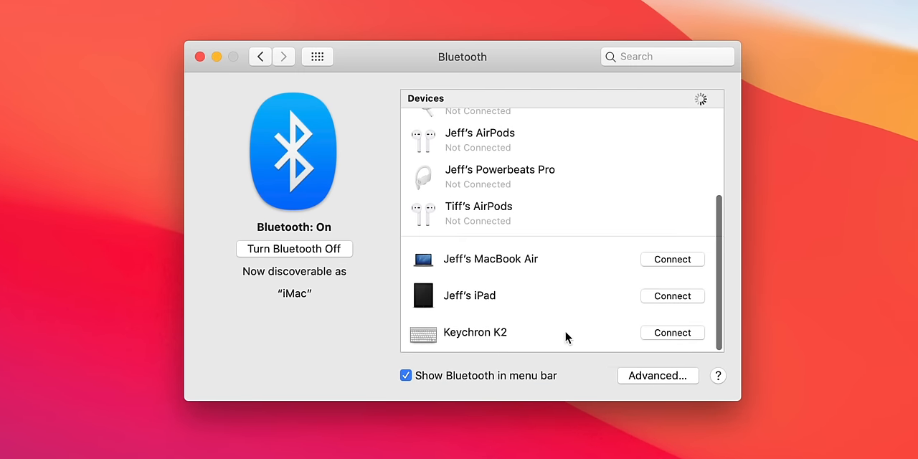